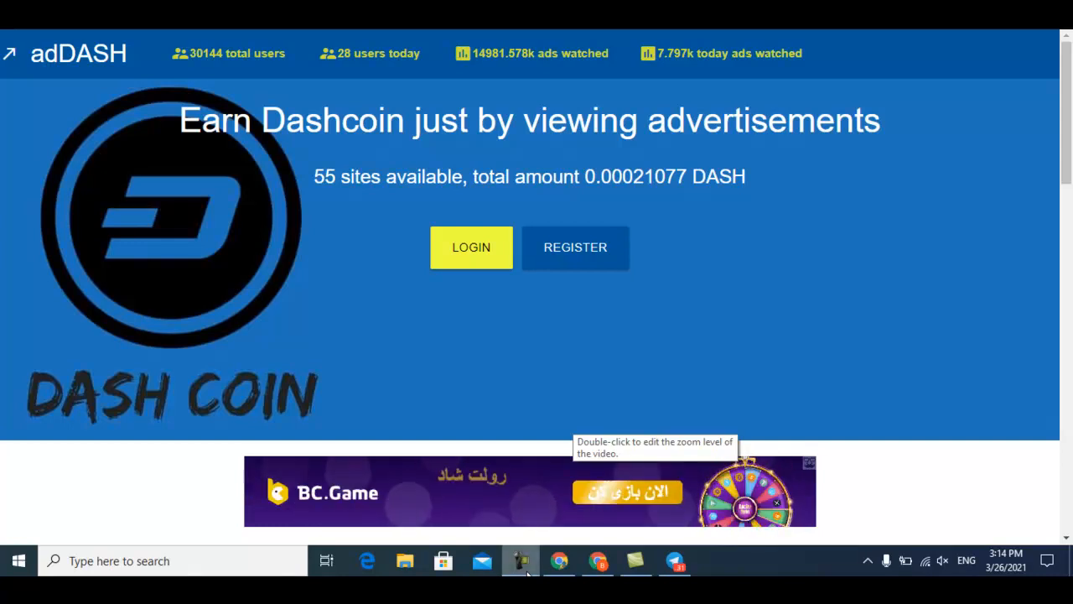
# Browse the adDASH home page and look over the Register sign-up form
pyautogui.click(521, 560)
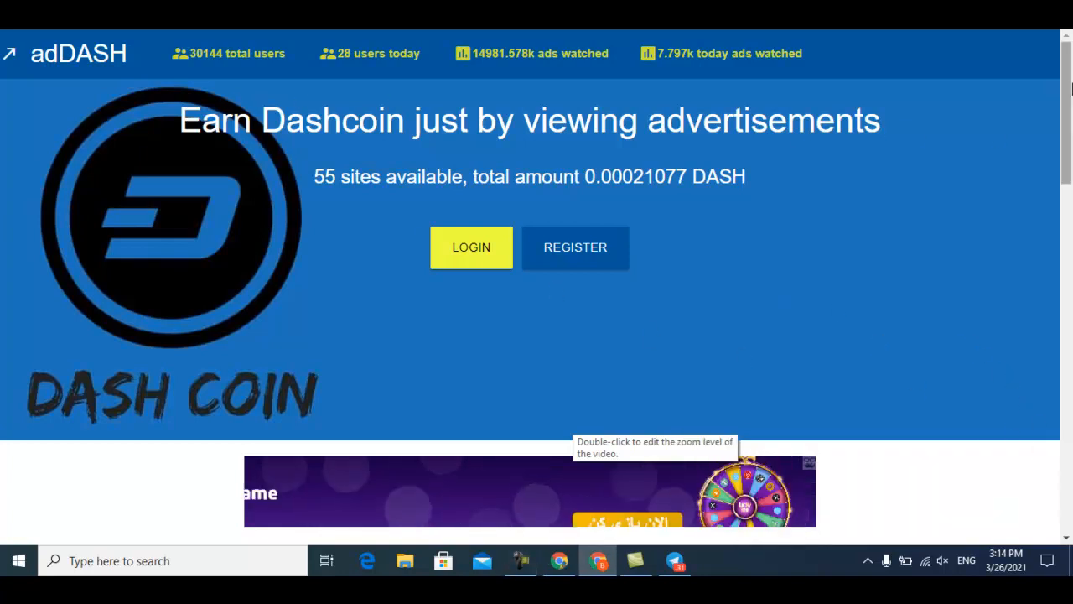
pyautogui.scroll(-3)
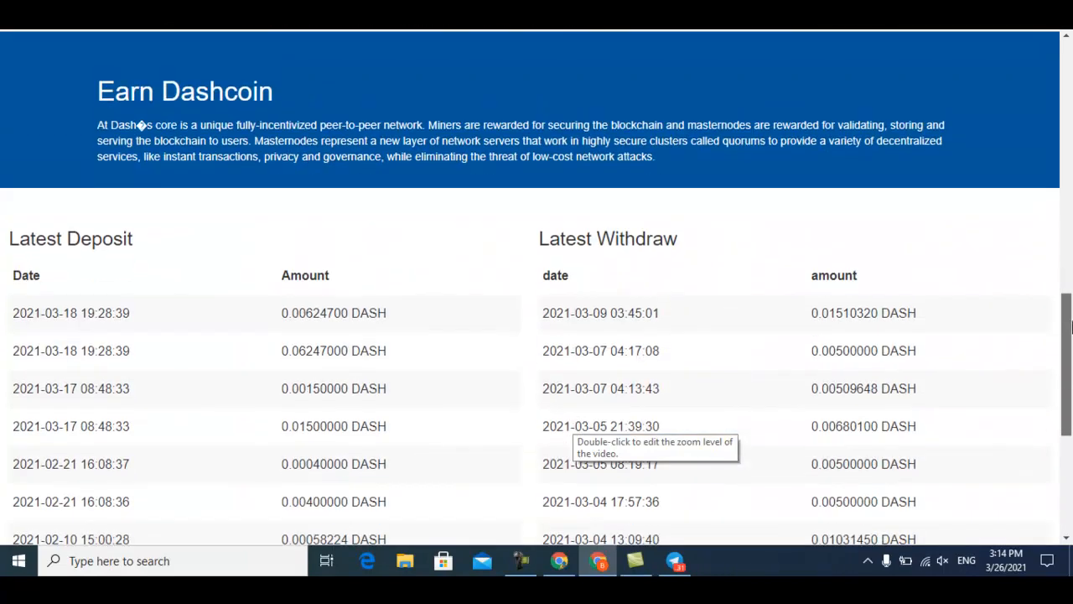
pyautogui.scroll(3)
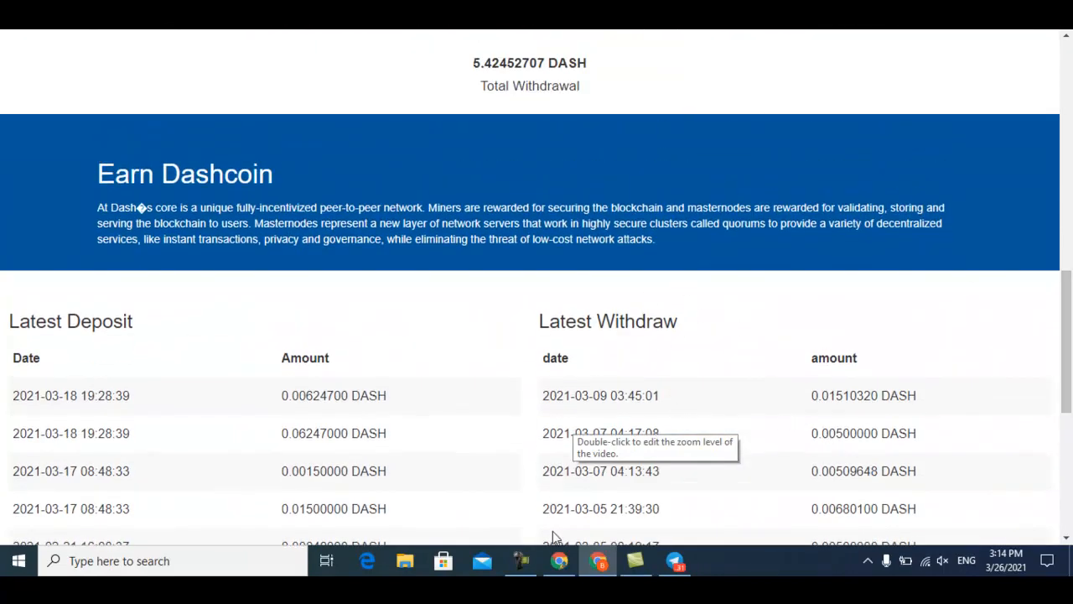
pyautogui.moveTo(1055, 464)
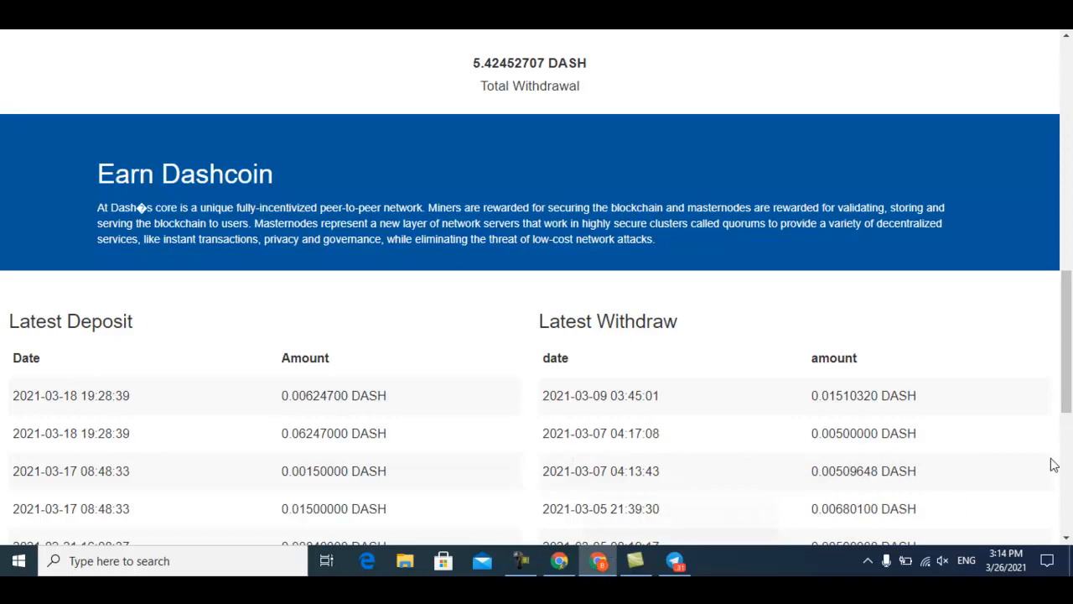
pyautogui.scroll(-3)
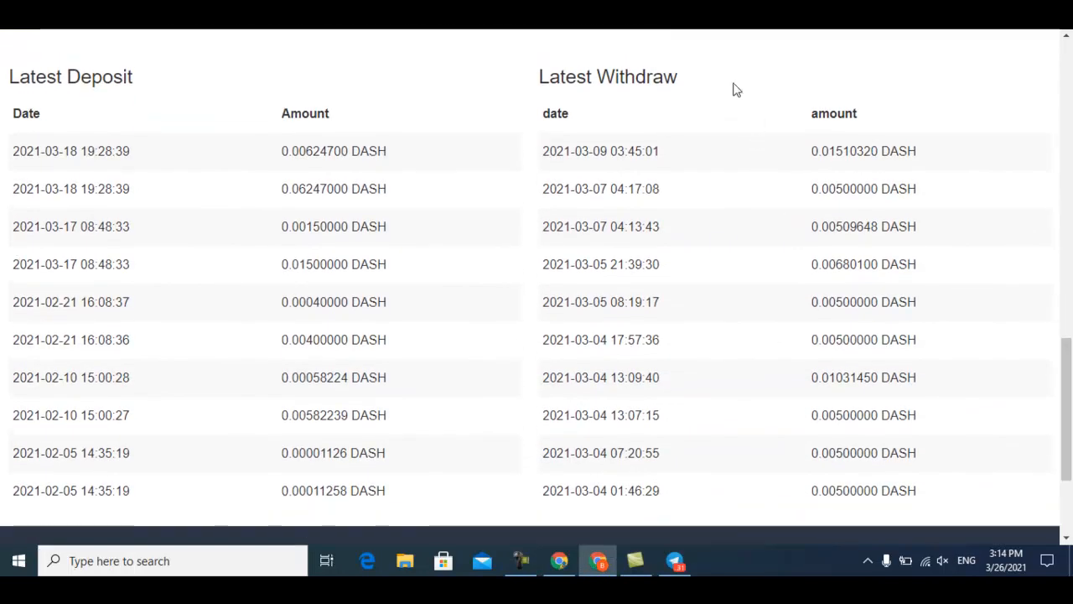
pyautogui.doubleClick(607, 76)
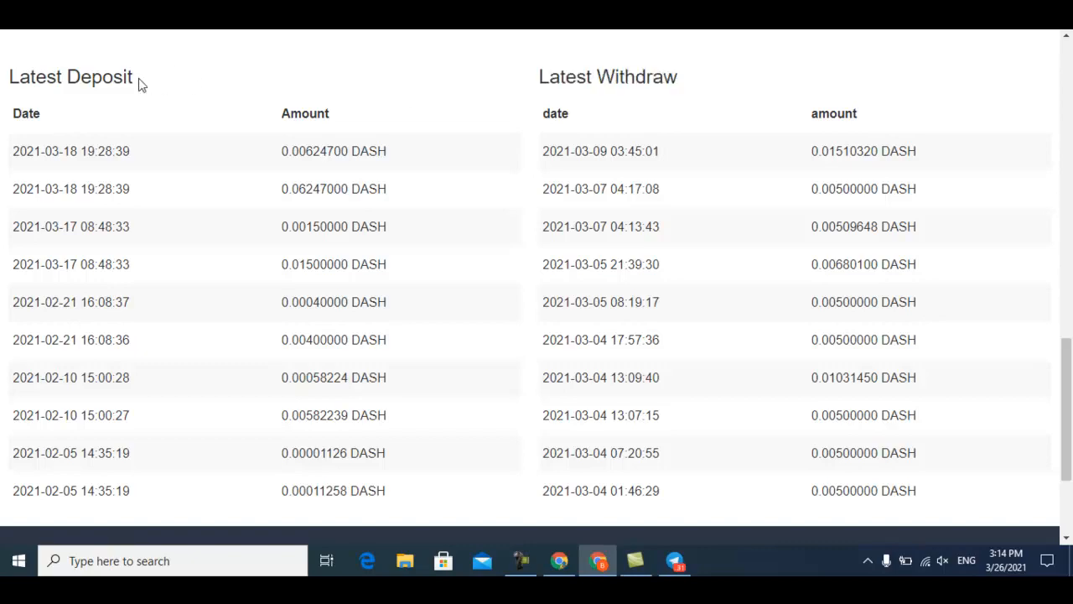
pyautogui.doubleClick(70, 76)
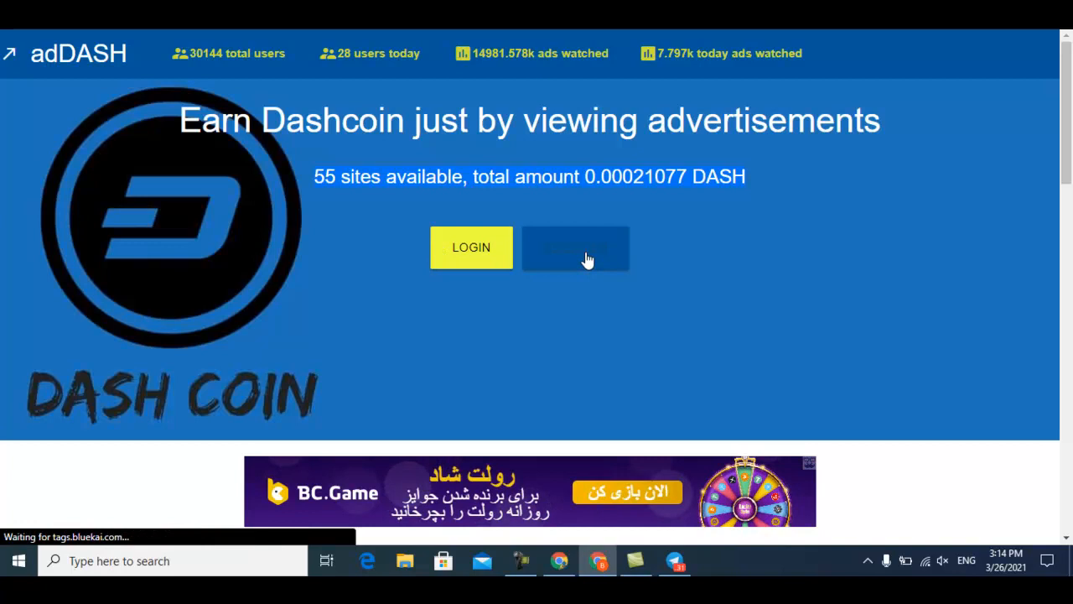
pyautogui.click(576, 247)
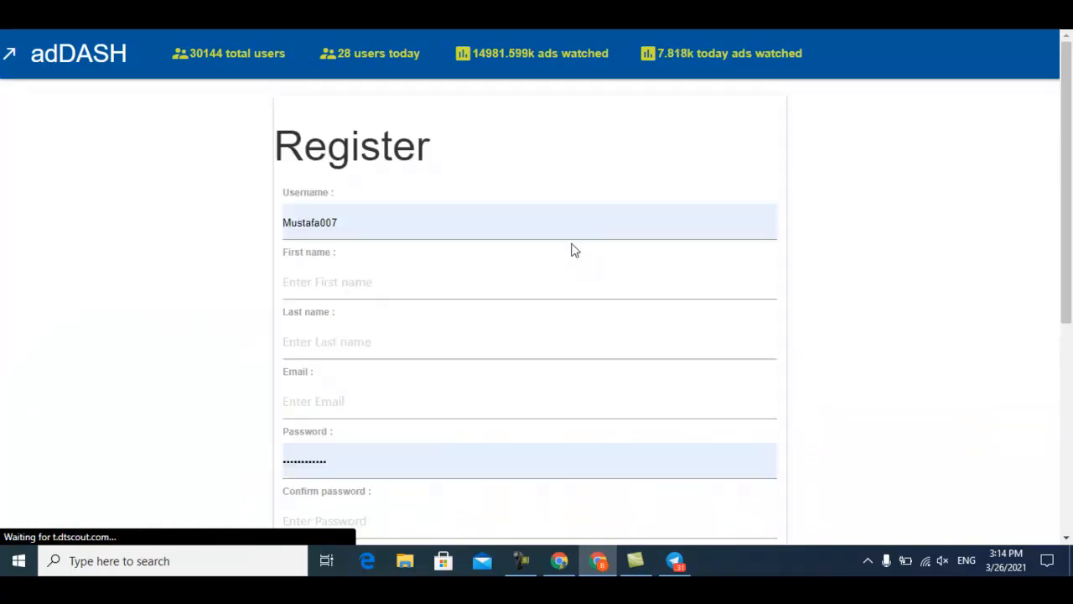
pyautogui.scroll(-3)
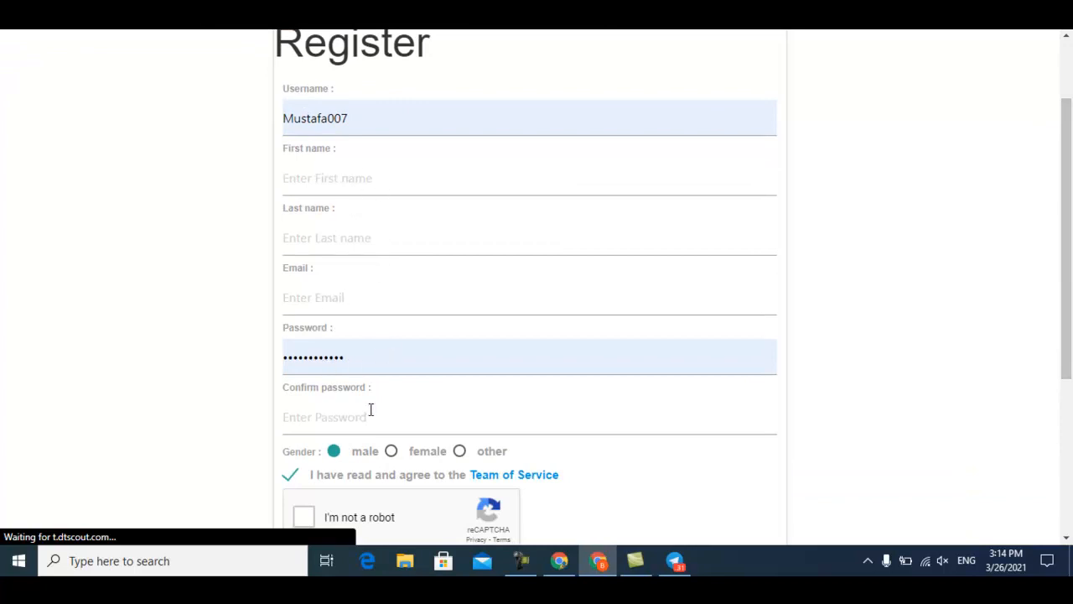
pyautogui.scroll(3)
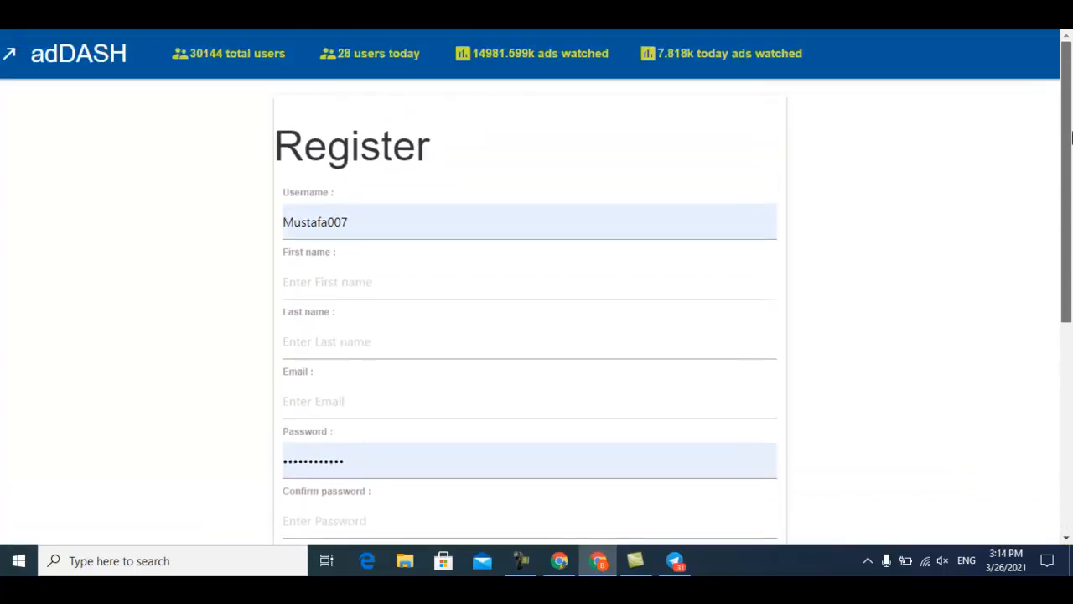
pyautogui.scroll(-3)
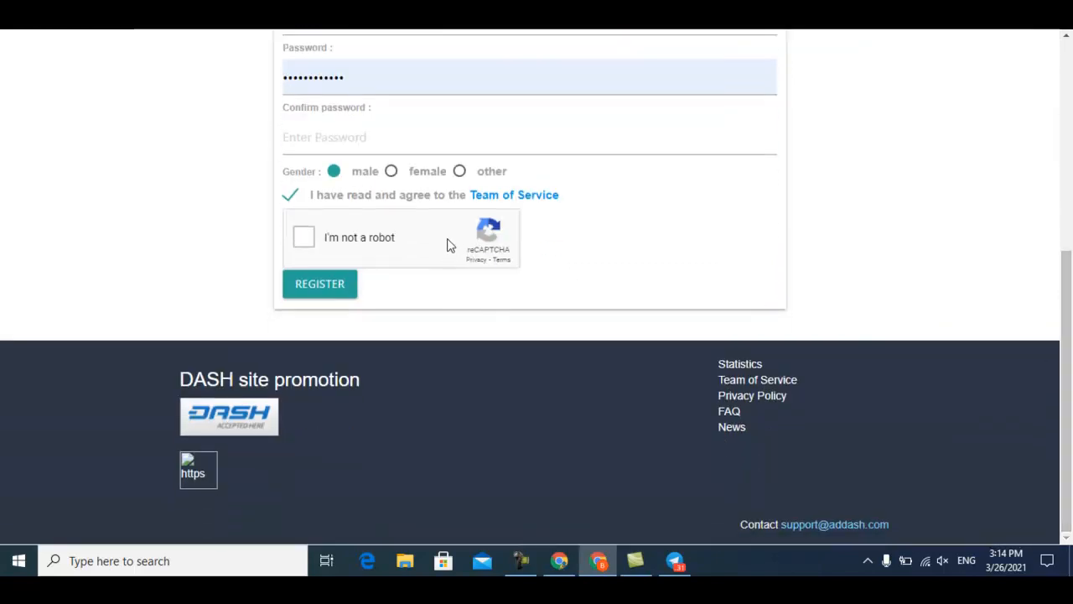
# Open the login form and tick 'I'm not a robot' to sign in
pyautogui.scroll(3)
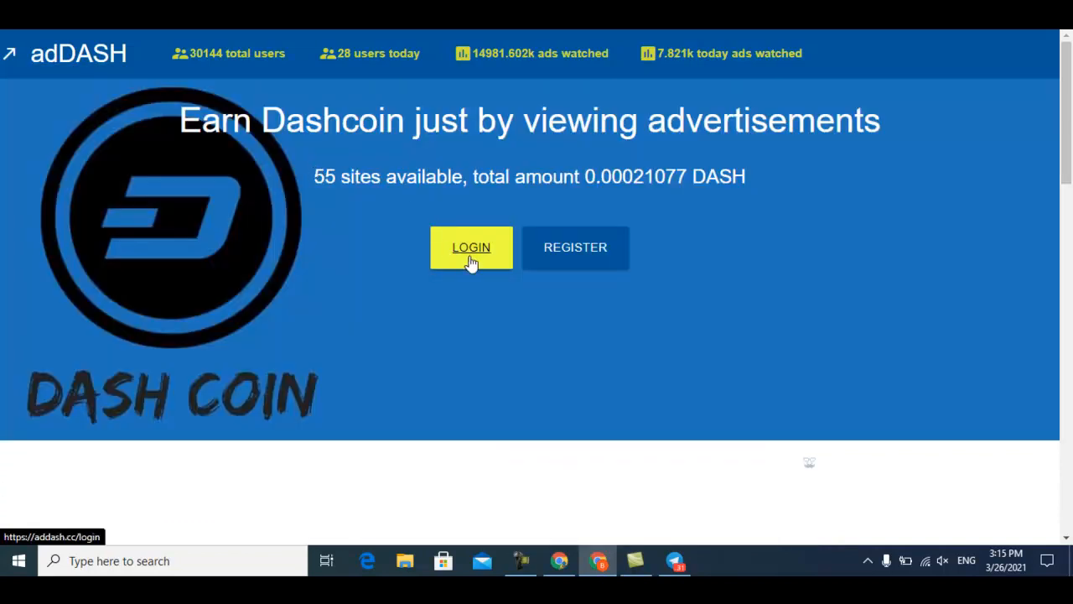
pyautogui.click(471, 247)
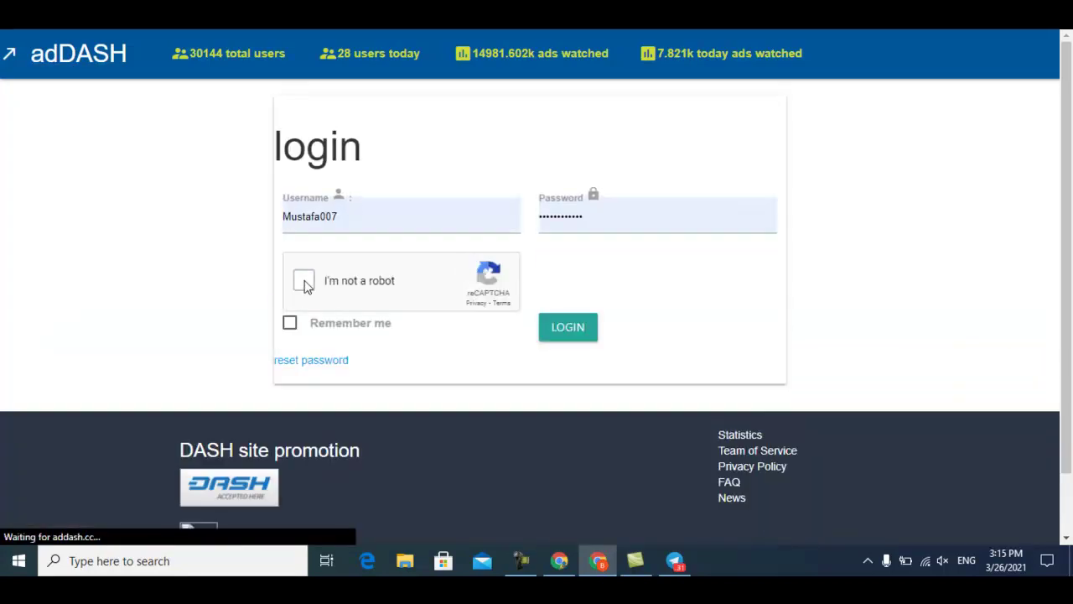
pyautogui.click(568, 327)
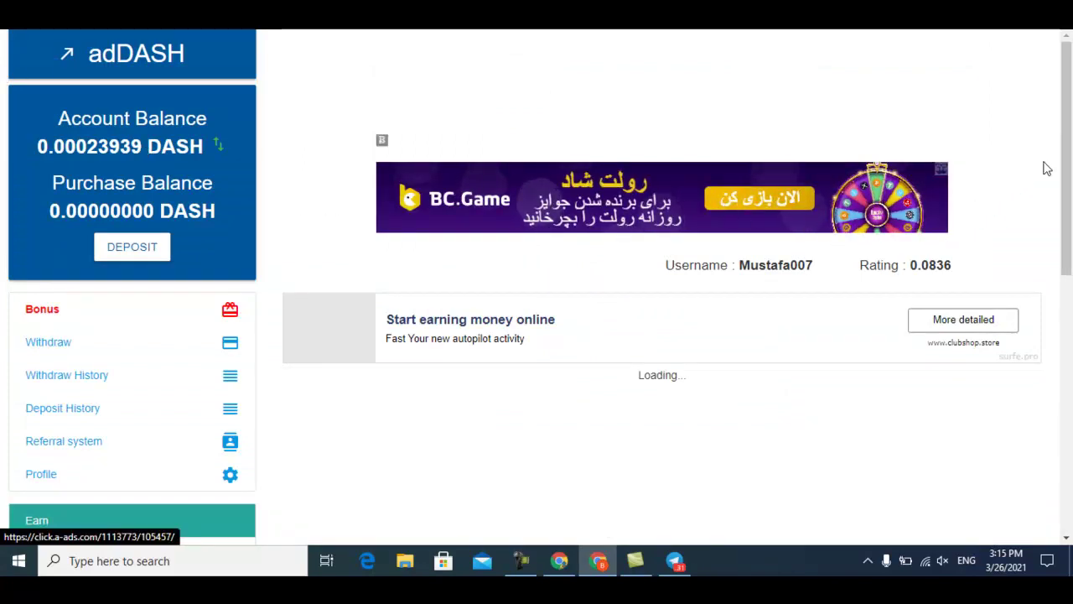
# Scroll the loaded dashboard to view the balance and the Earn section's surf options
pyautogui.scroll(-3)
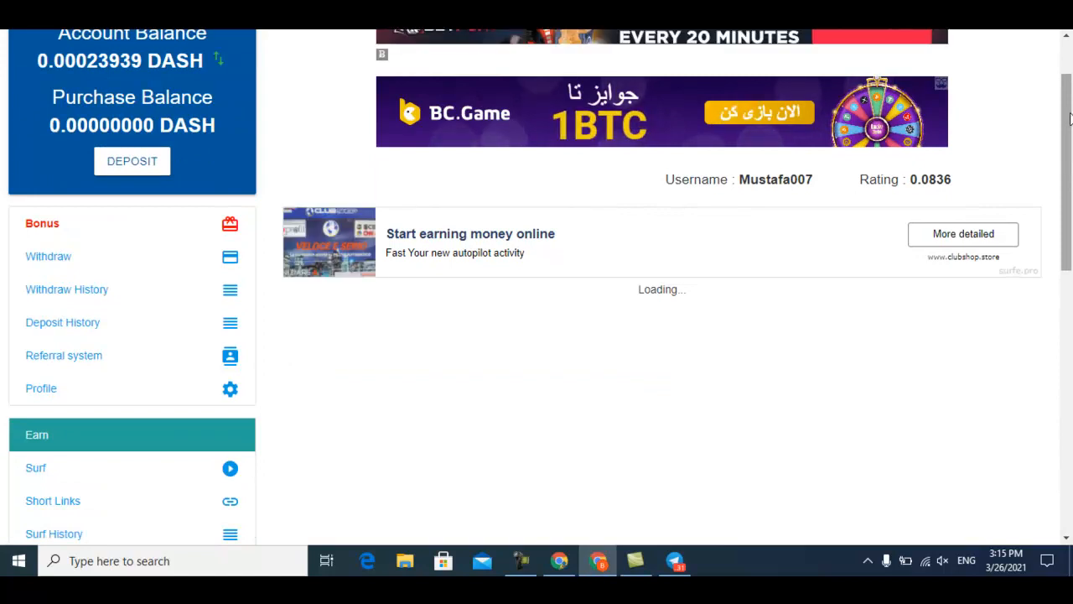
pyautogui.scroll(3)
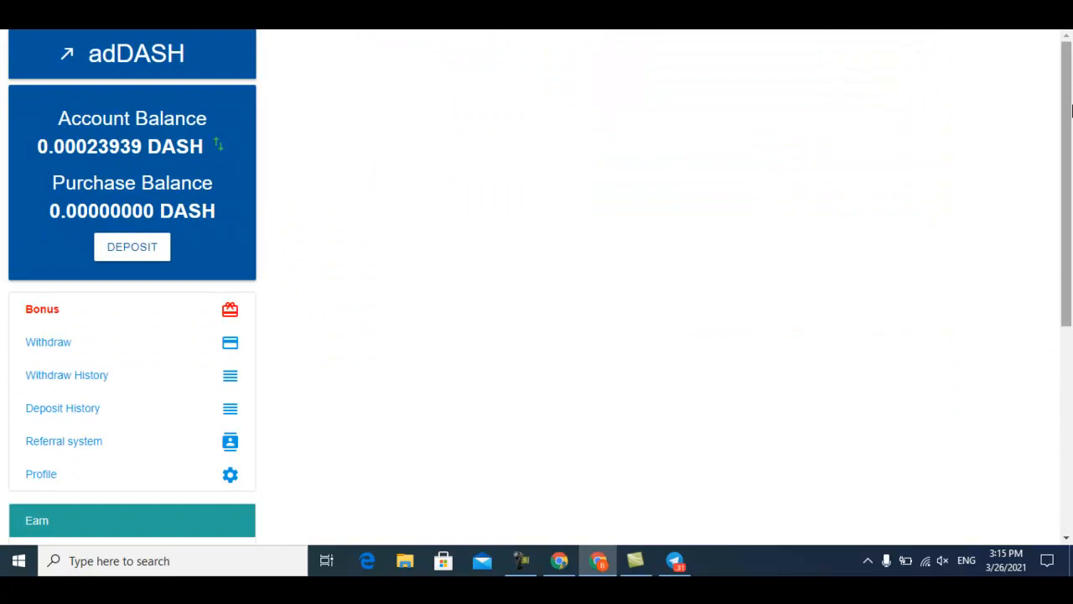
pyautogui.scroll(-3)
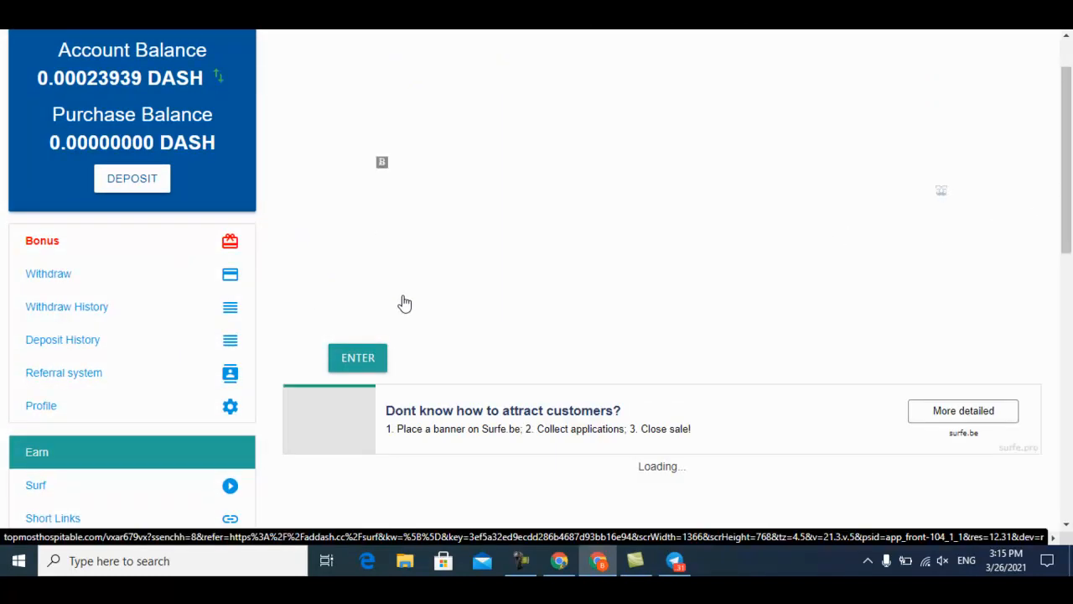
# Pass the 'I'm not a robot' reCAPTCHA and enter the Earn DASH surf page
pyautogui.click(358, 358)
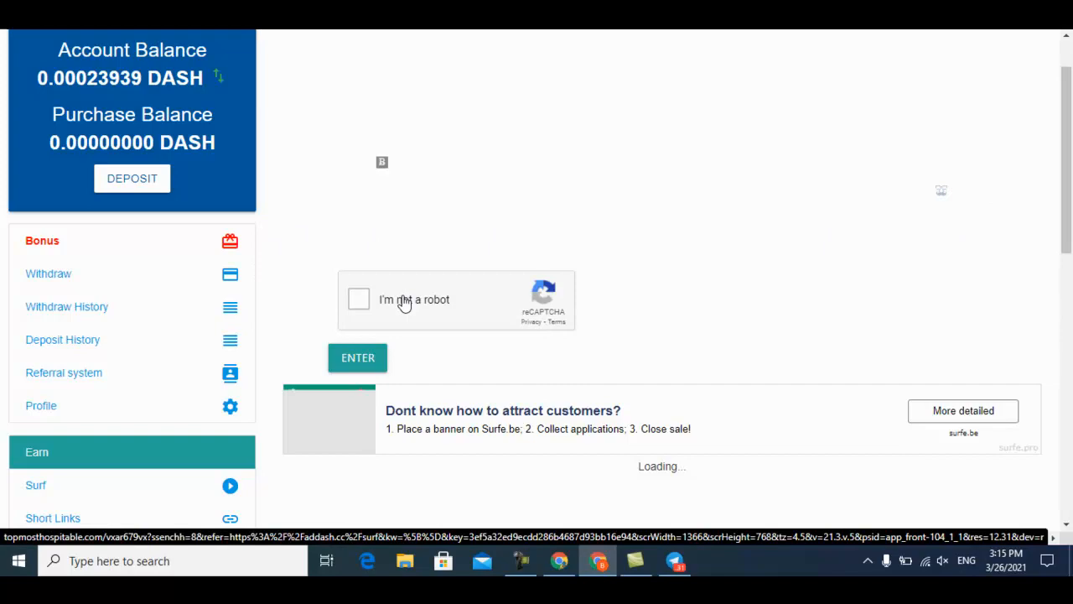
pyautogui.click(359, 299)
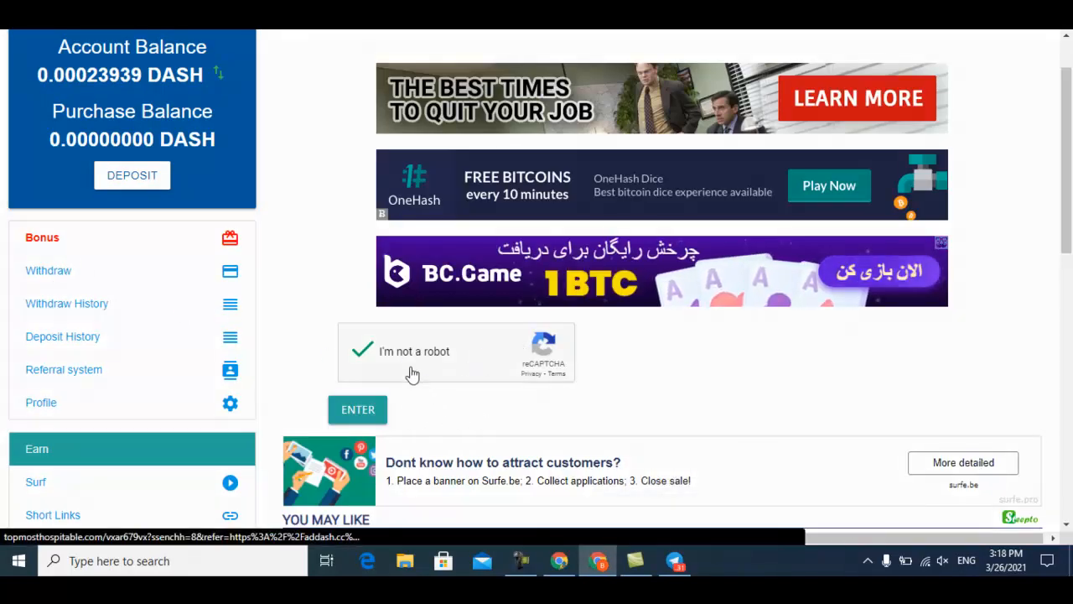
pyautogui.click(357, 409)
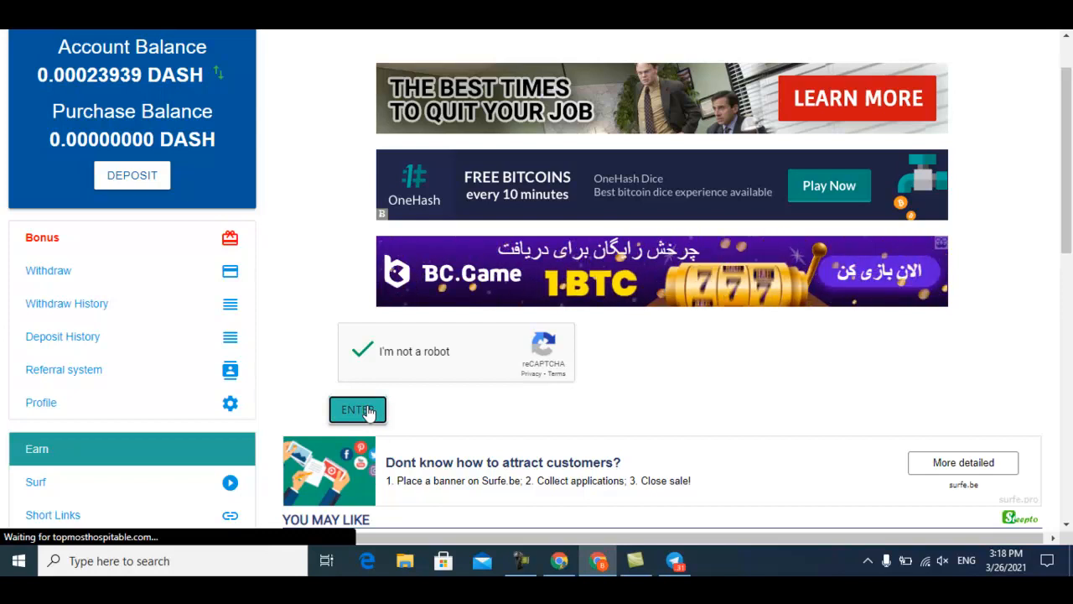
pyautogui.click(357, 409)
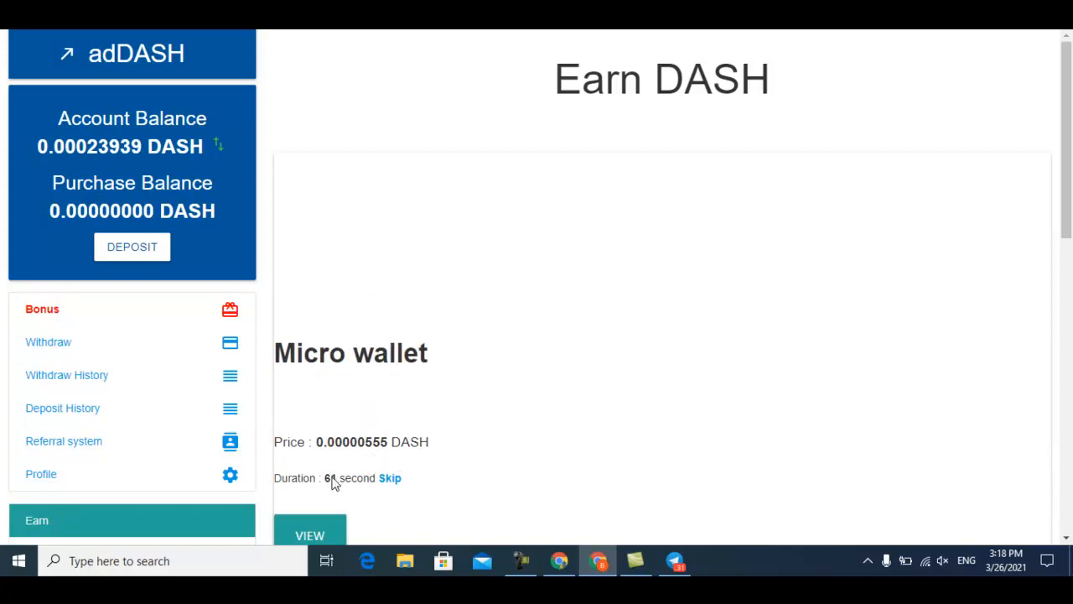
# View the Micro wallet ad through its countdown, raising the balance to 0.00024494 DASH, then open Short Links
pyautogui.scroll(-3)
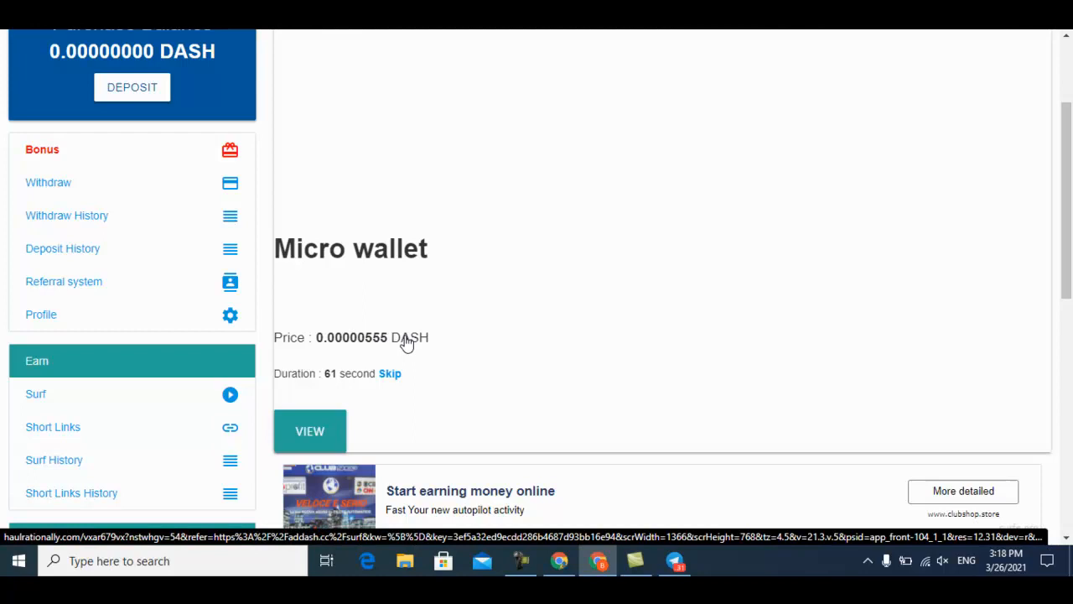
pyautogui.moveTo(342, 382)
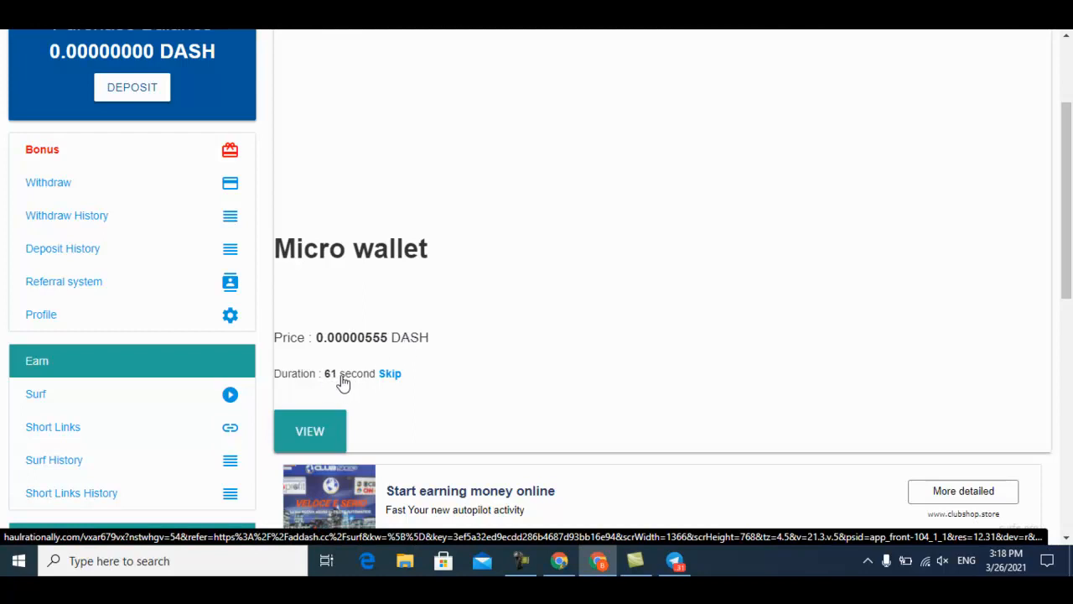
pyautogui.click(310, 430)
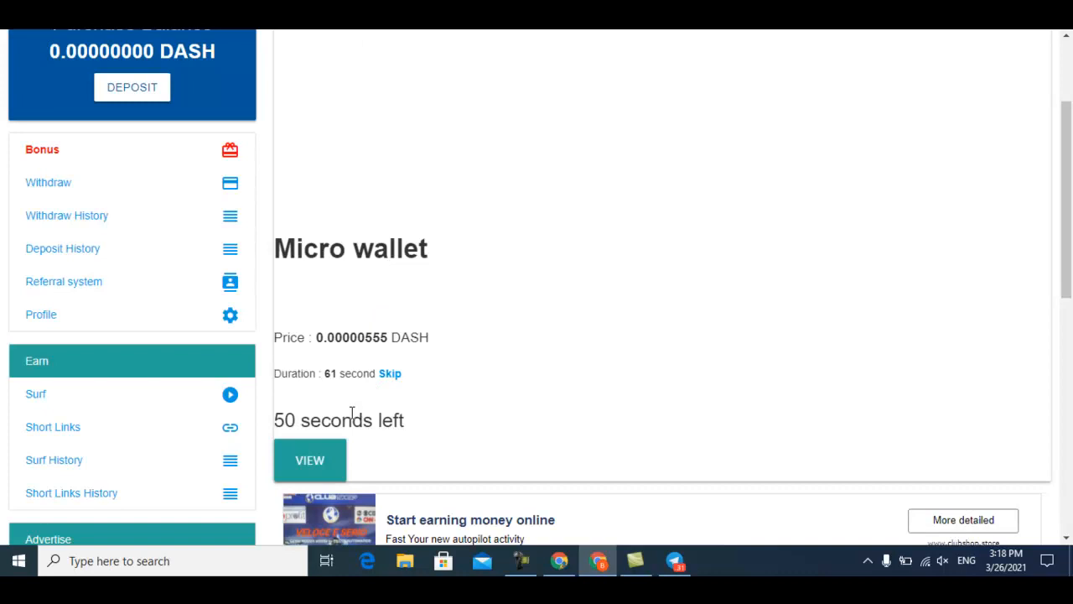
pyautogui.scroll(3)
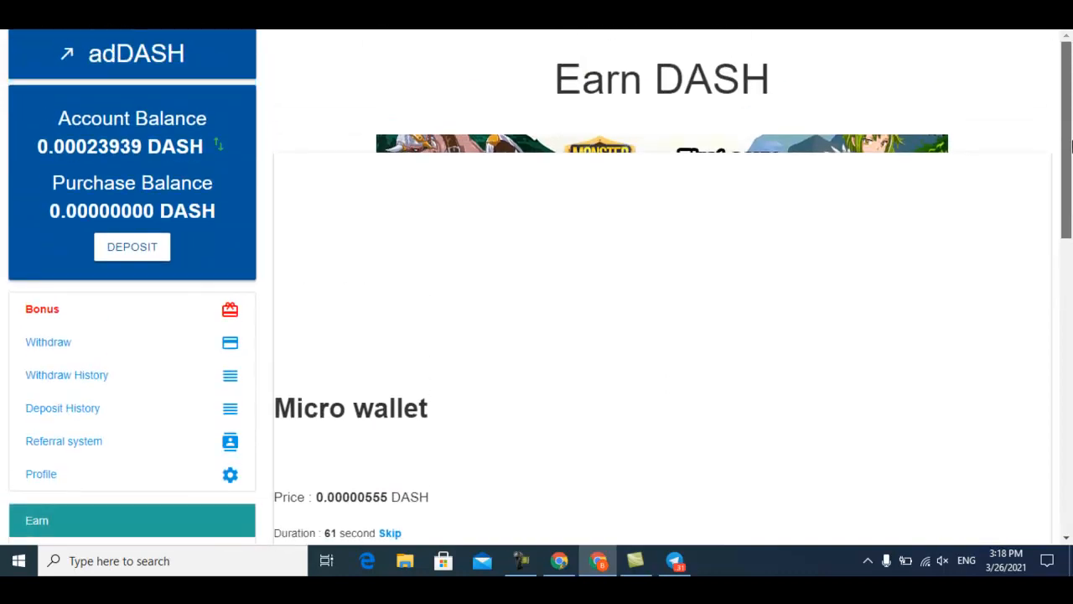
pyautogui.scroll(-3)
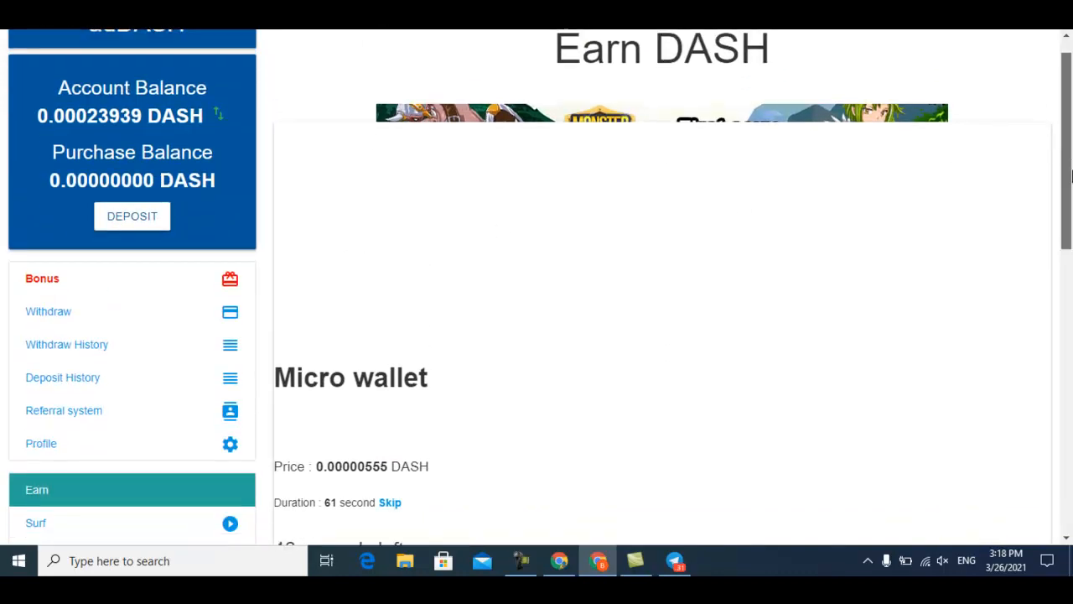
pyautogui.scroll(-3)
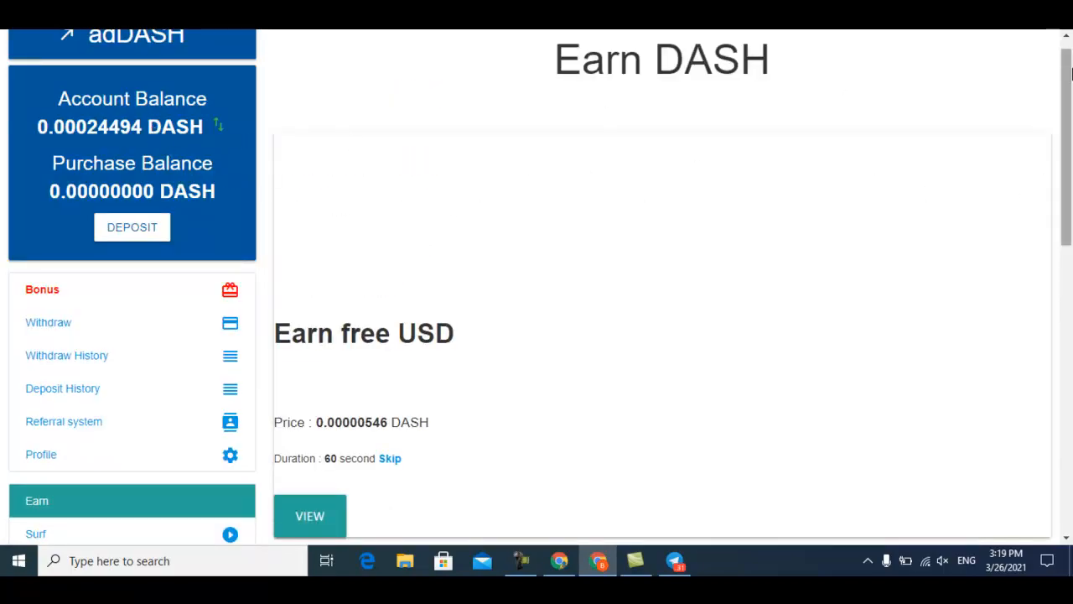
pyautogui.scroll(-3)
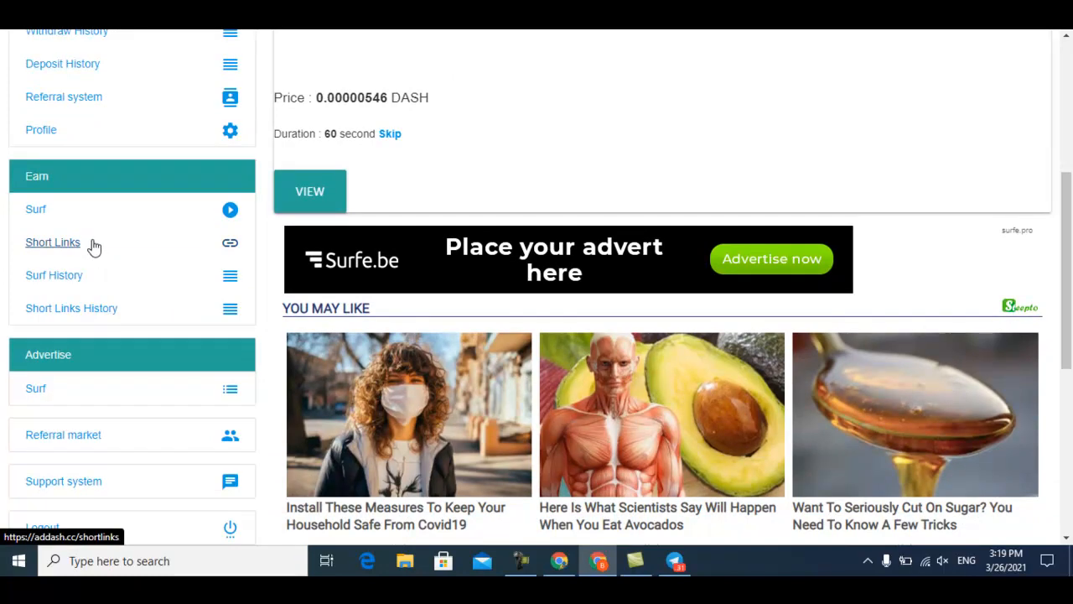
pyautogui.click(53, 241)
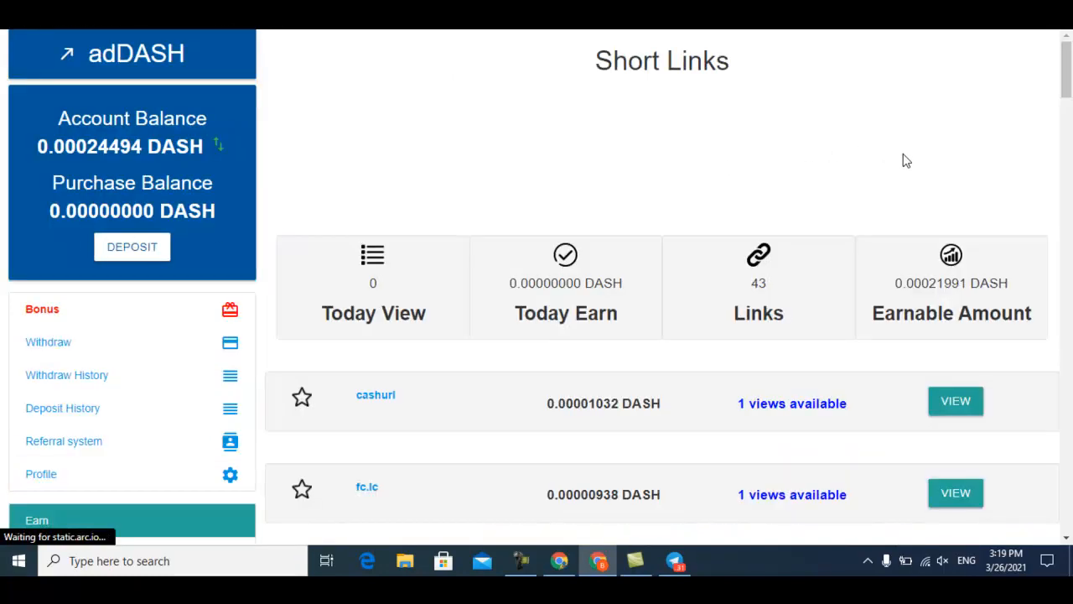
# Review the 43 short links and their 0.00021991 DASH earnable total, then go to Withdraw
pyautogui.doubleClick(950, 283)
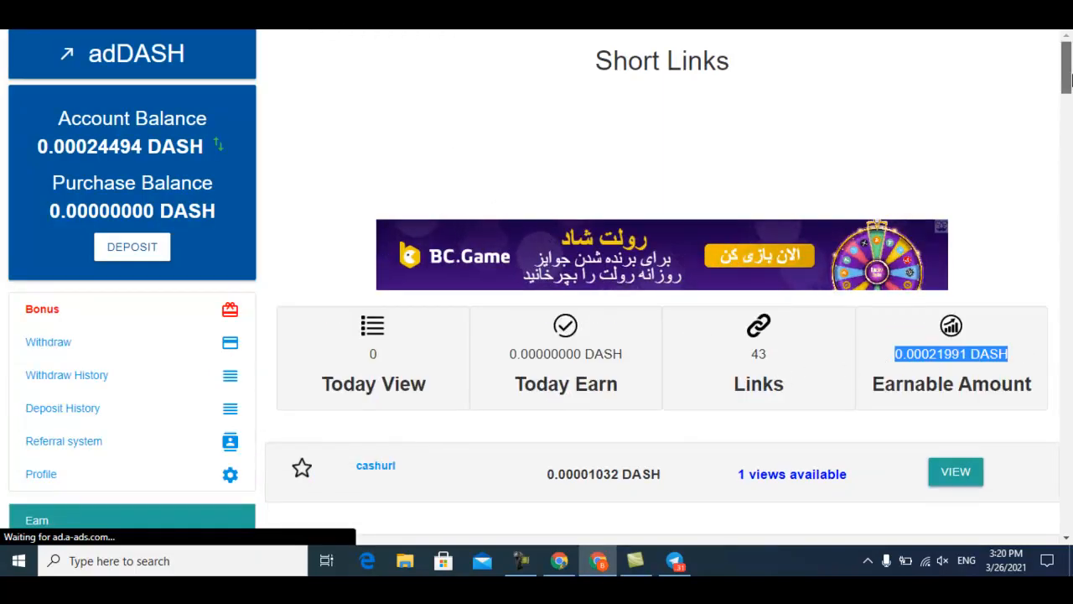
pyautogui.scroll(-3)
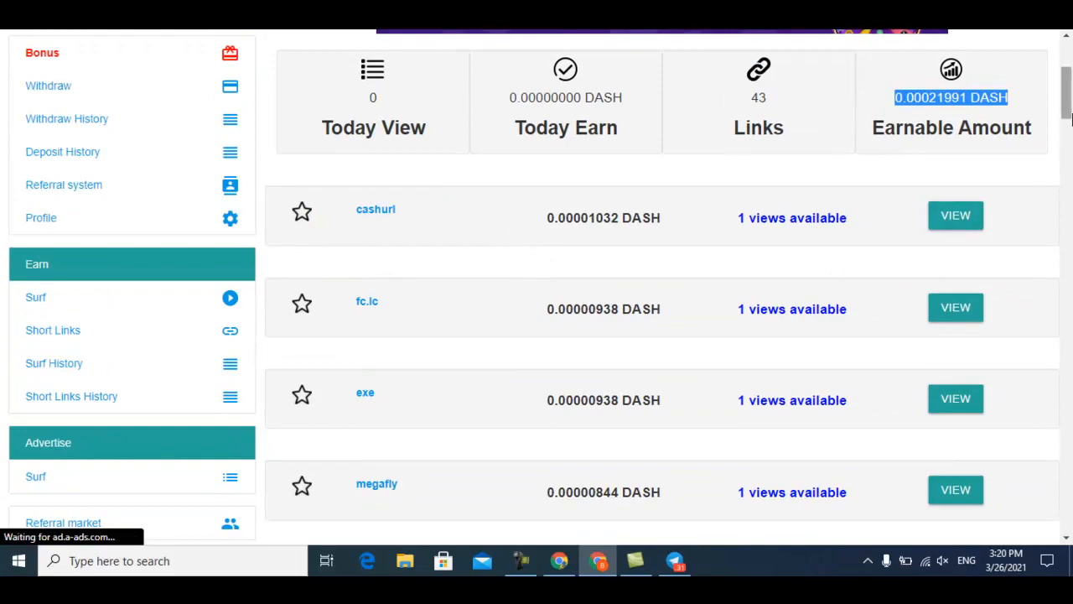
pyautogui.scroll(-3)
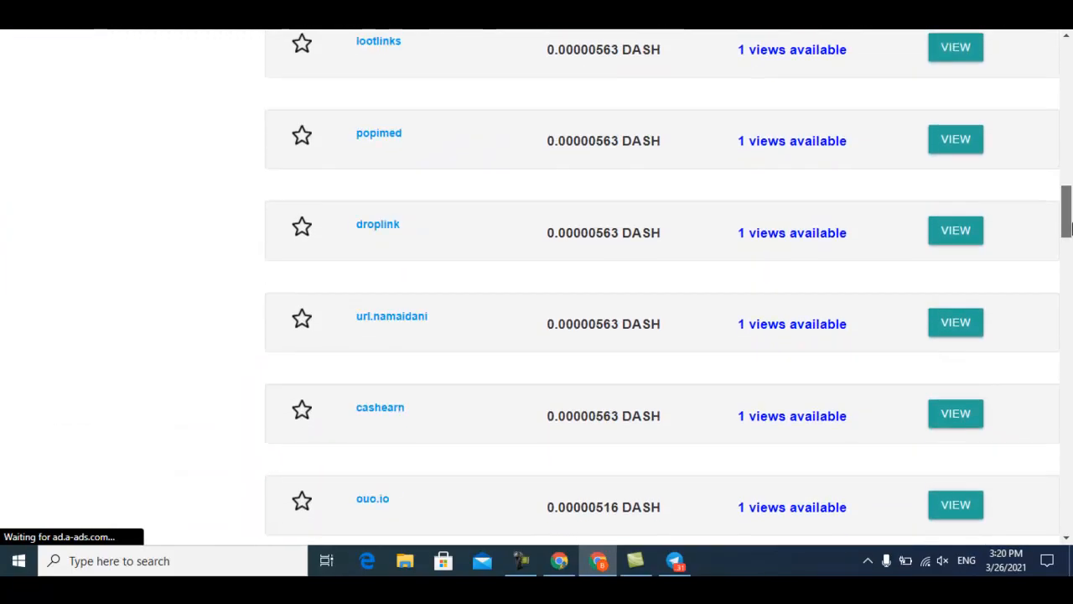
pyautogui.scroll(3)
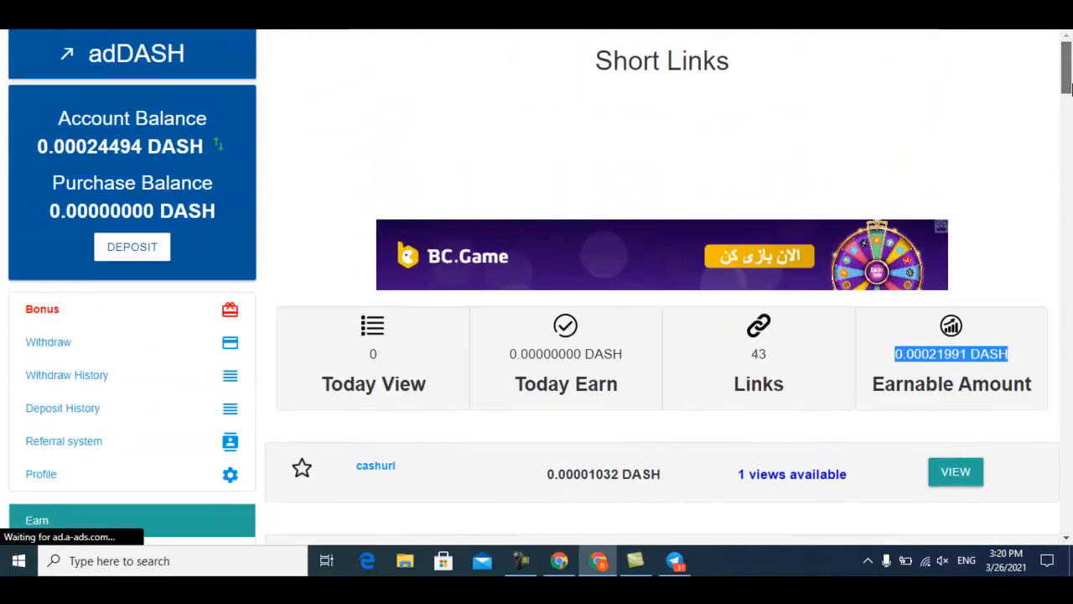
pyautogui.moveTo(48, 341)
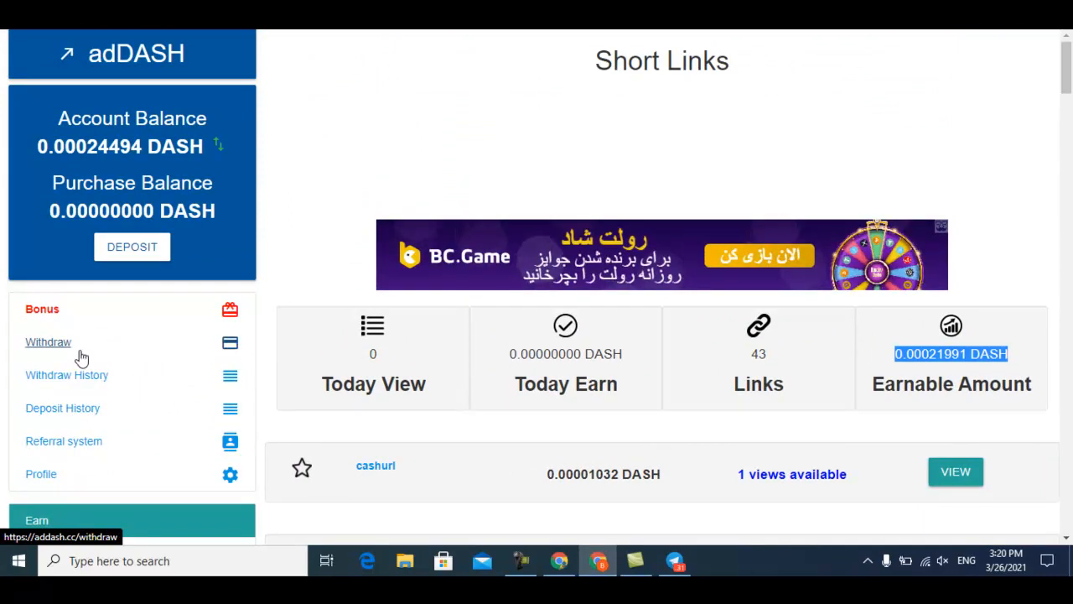
pyautogui.click(48, 341)
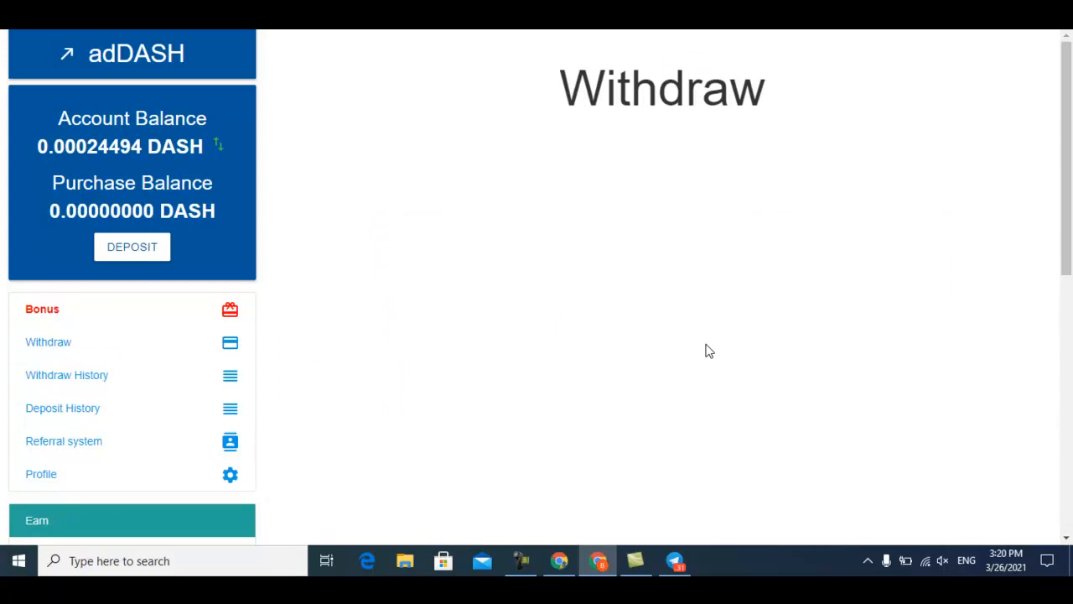
# Choose withdrawal to FaucetPay and highlight the 0.005 DASH minimum withdrawal
pyautogui.click(47, 341)
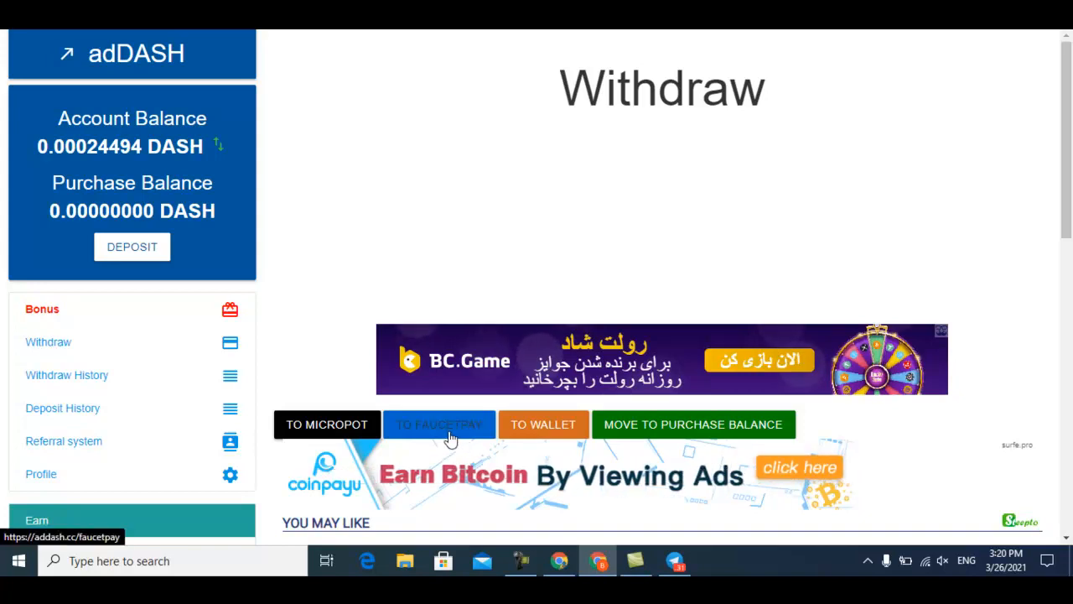
pyautogui.click(439, 423)
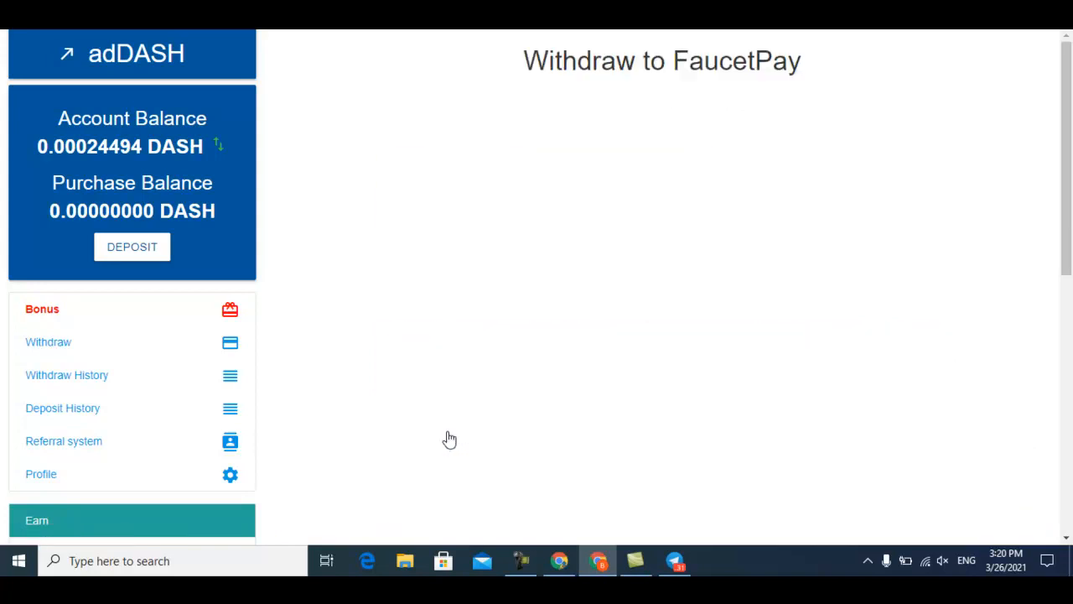
pyautogui.click(48, 341)
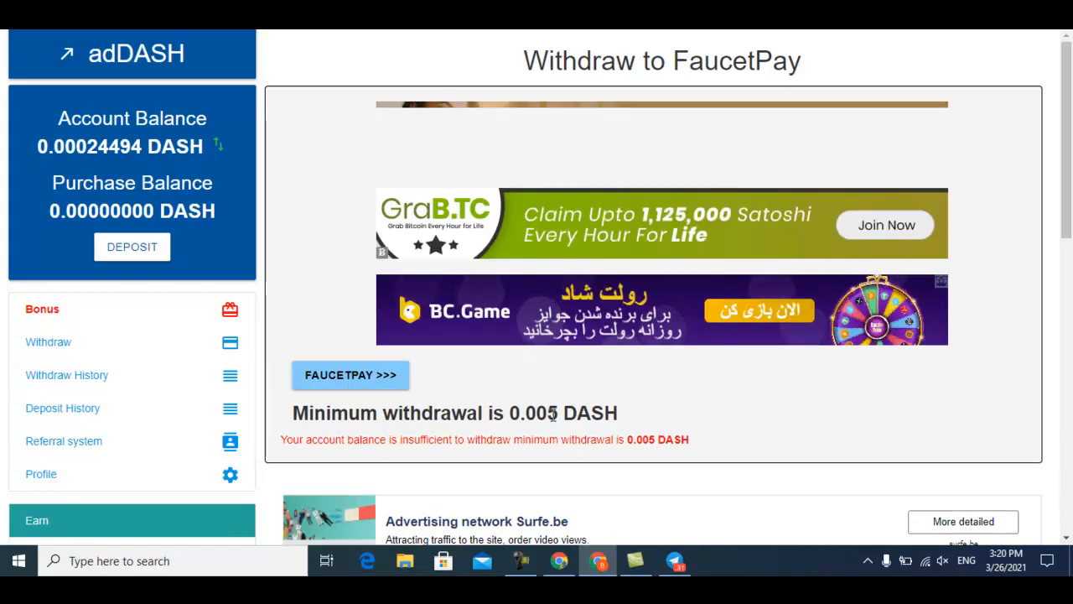
pyautogui.doubleClick(533, 413)
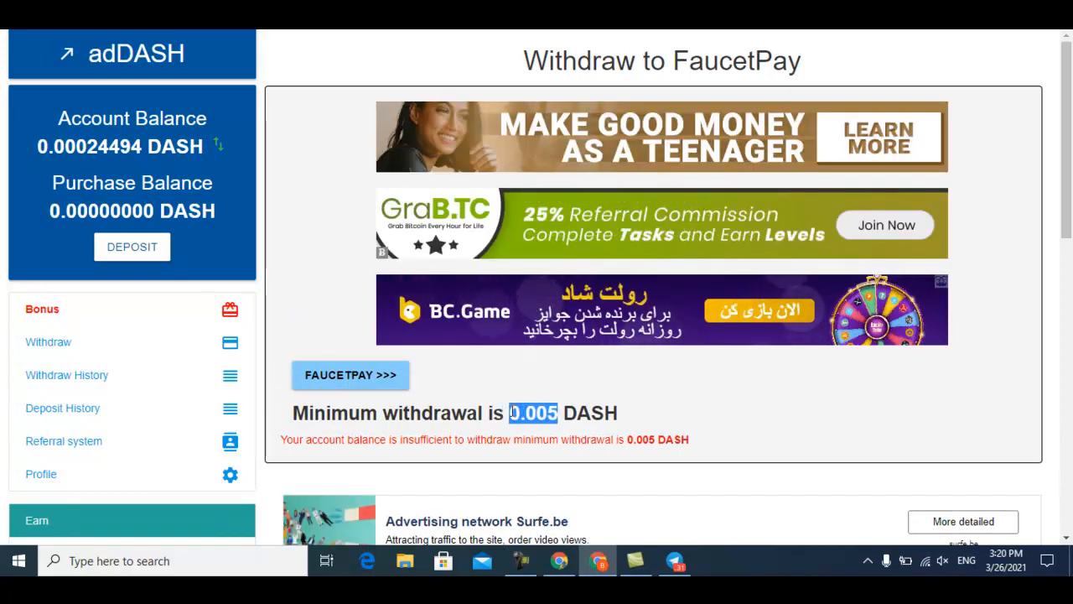